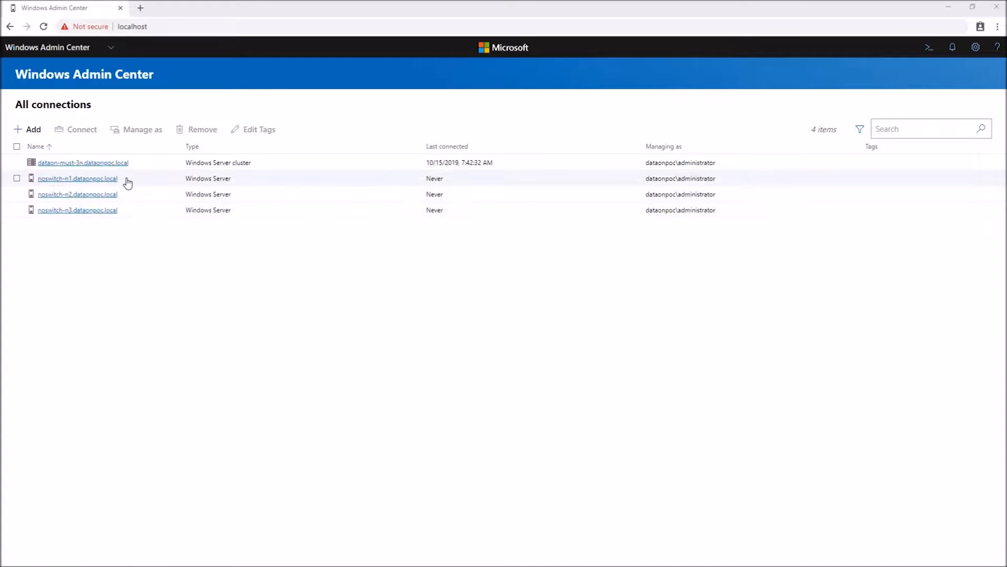
# Connect to the dataon-must-3n.dataonpoc.local cluster from All connections.
pyautogui.click(82, 161)
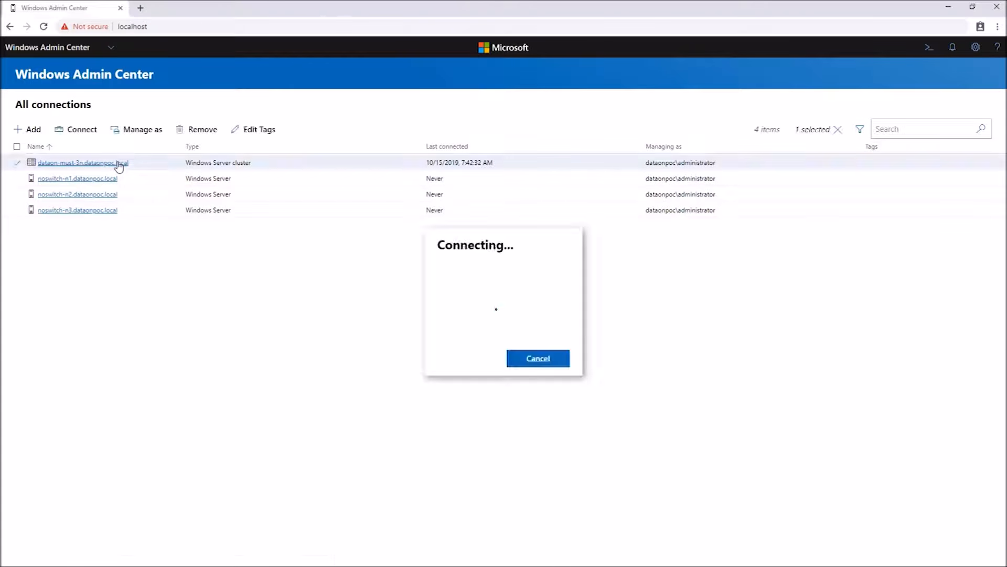
# Load the Cluster Manager dashboard with alerts, servers, drives, VMs, volumes and resource usage.
pyautogui.click(82, 161)
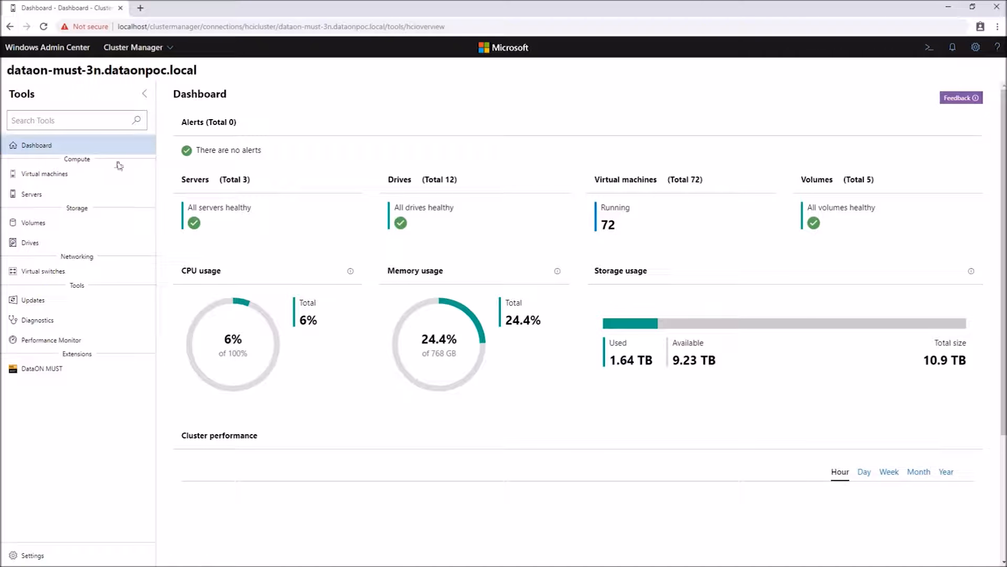
pyautogui.moveTo(113, 440)
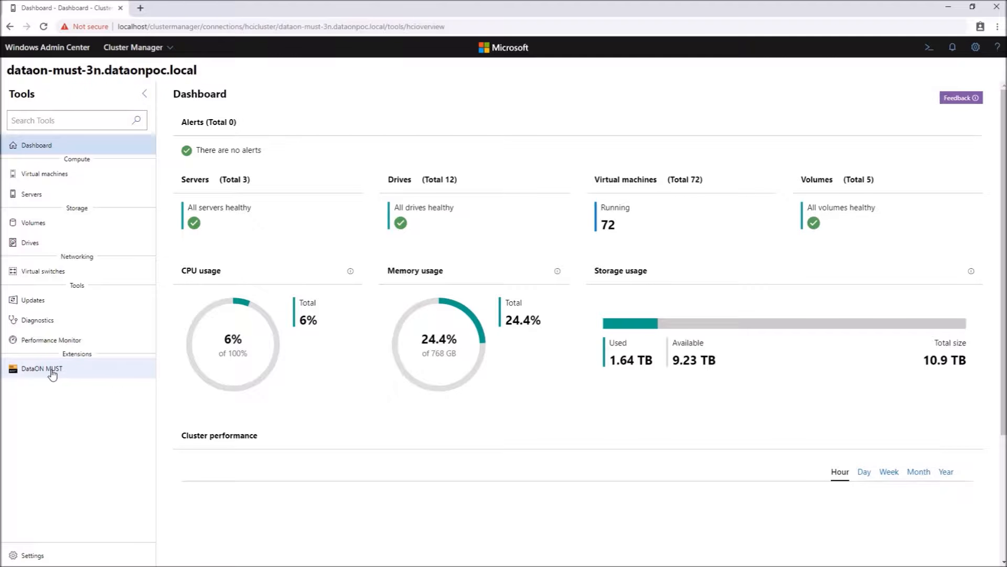
# Show the DataON MUST cluster summary with node, NVMe, volume and resource usage figures.
pyautogui.click(41, 368)
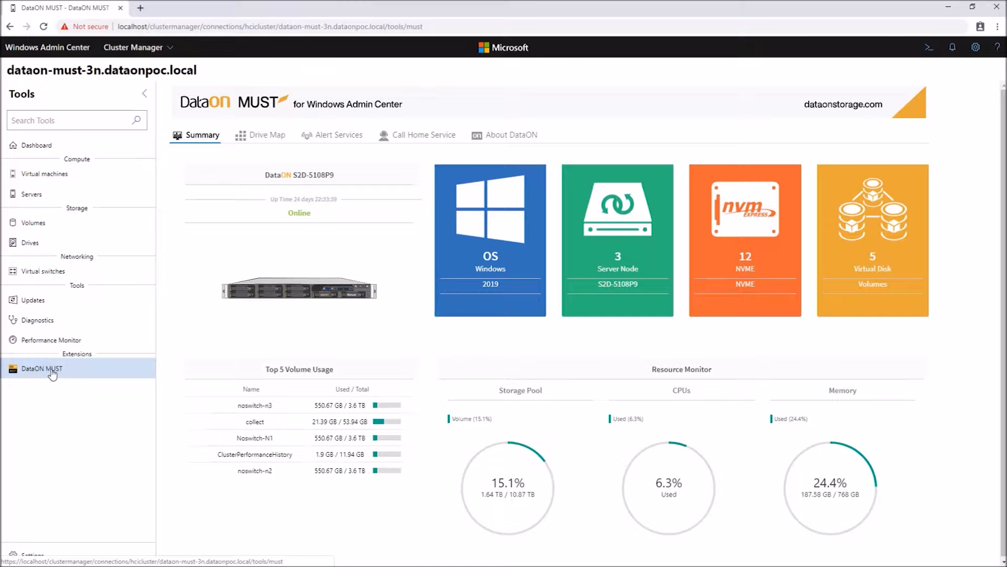
pyautogui.moveTo(173, 303)
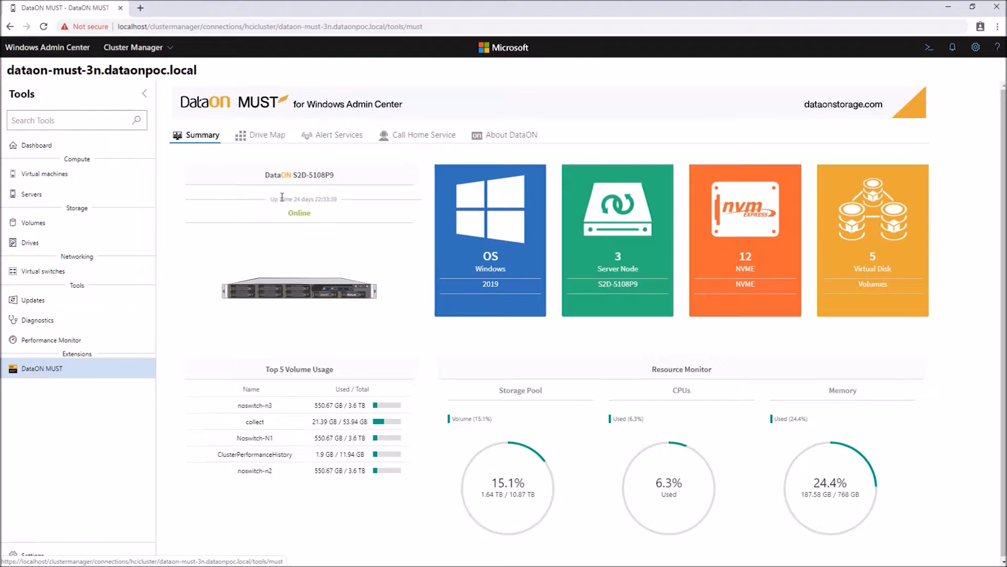
# Locate Noswitch-N1's slot 1 and slot 2 drives on the Drive Map, then view Alert Services.
pyautogui.click(267, 135)
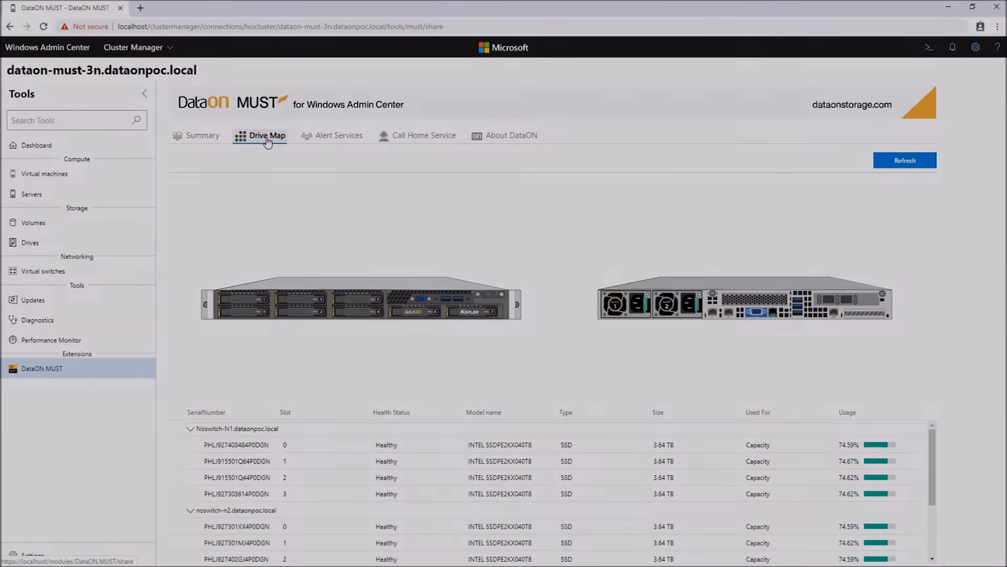
pyautogui.moveTo(174, 301)
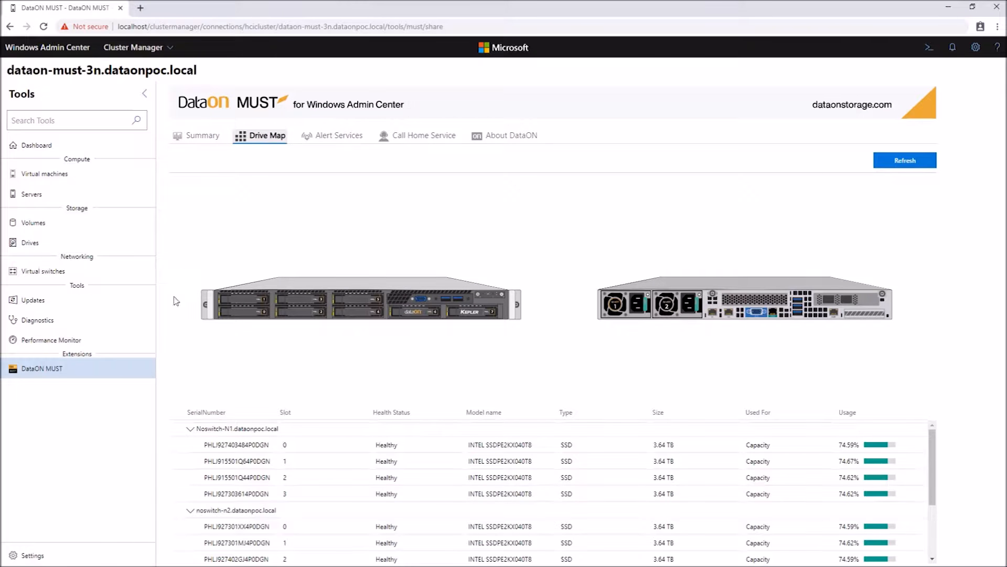
pyautogui.click(237, 443)
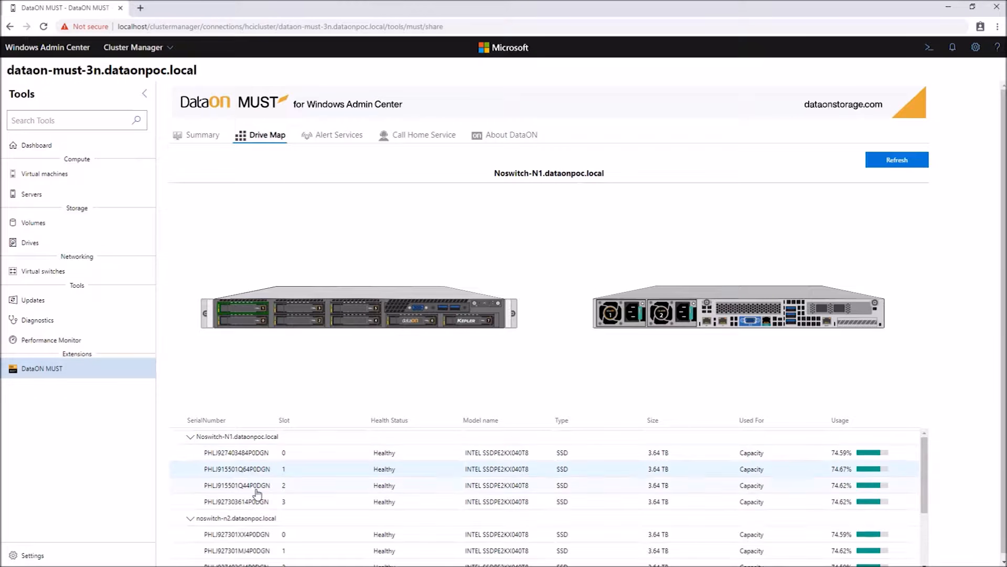
pyautogui.click(236, 485)
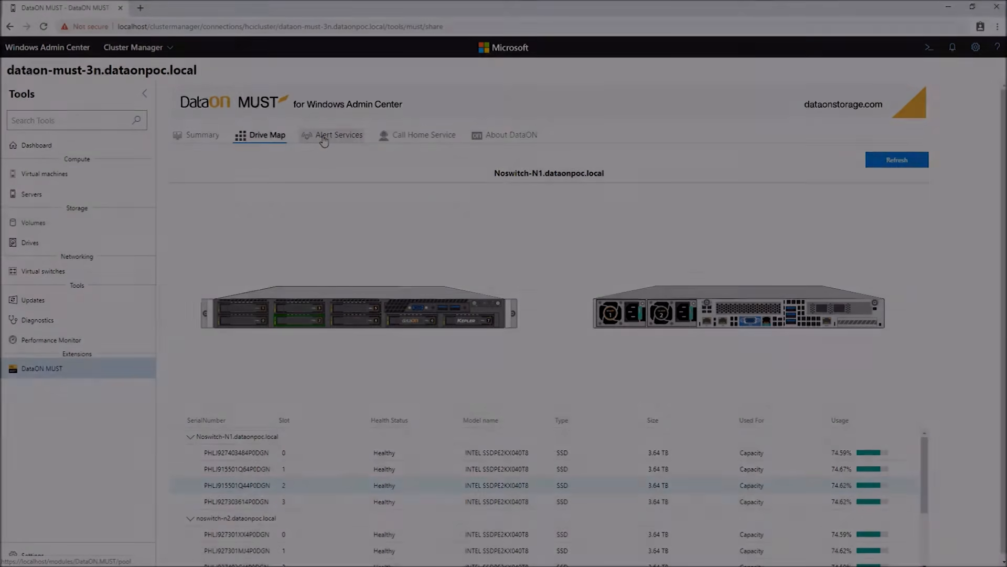
pyautogui.click(339, 136)
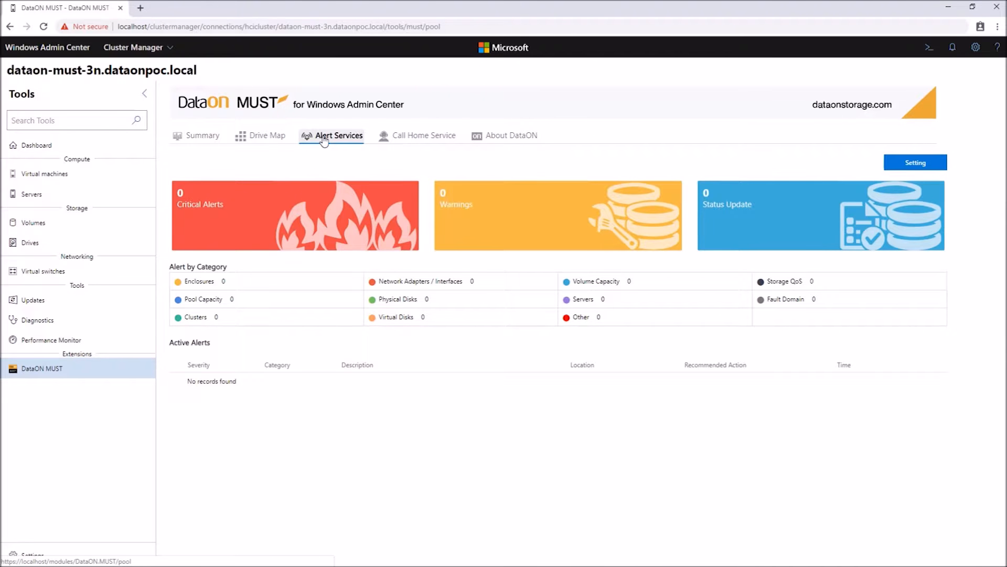
pyautogui.moveTo(429, 165)
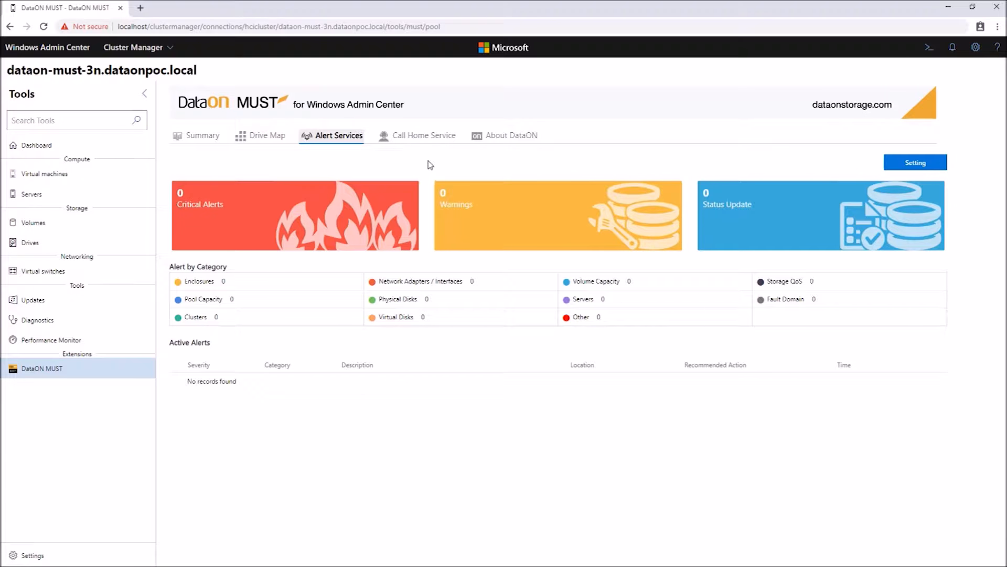
# Review the Alert Setup form's empty SMTP Setup and Alert Email Setup fields.
pyautogui.click(916, 162)
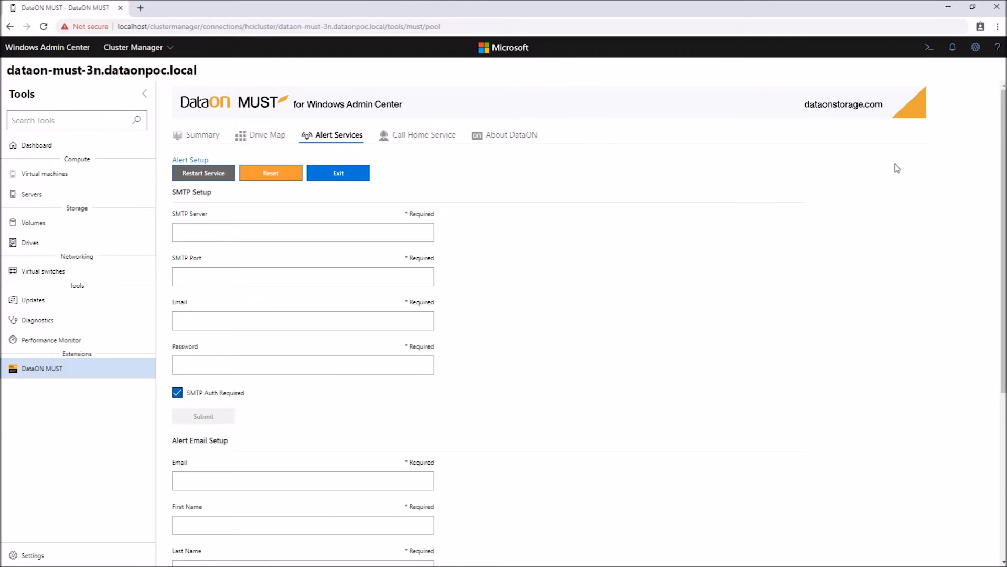
pyautogui.moveTo(467, 211)
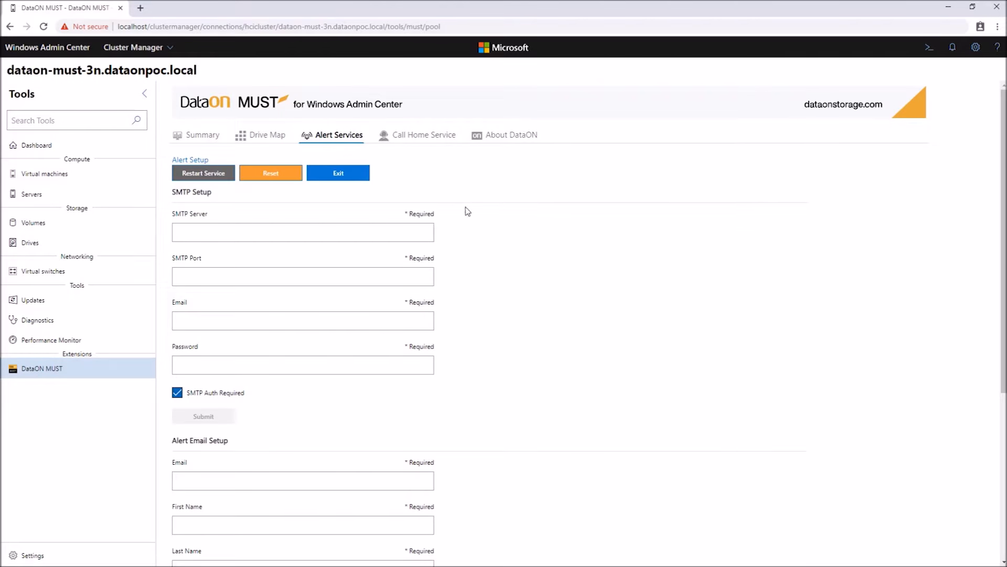
pyautogui.scroll(-3)
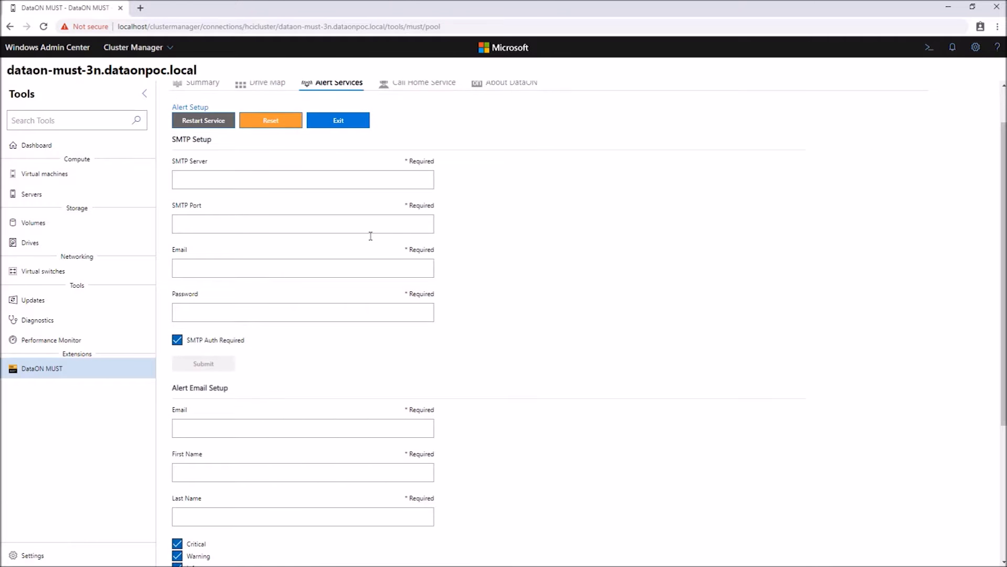
pyautogui.scroll(-3)
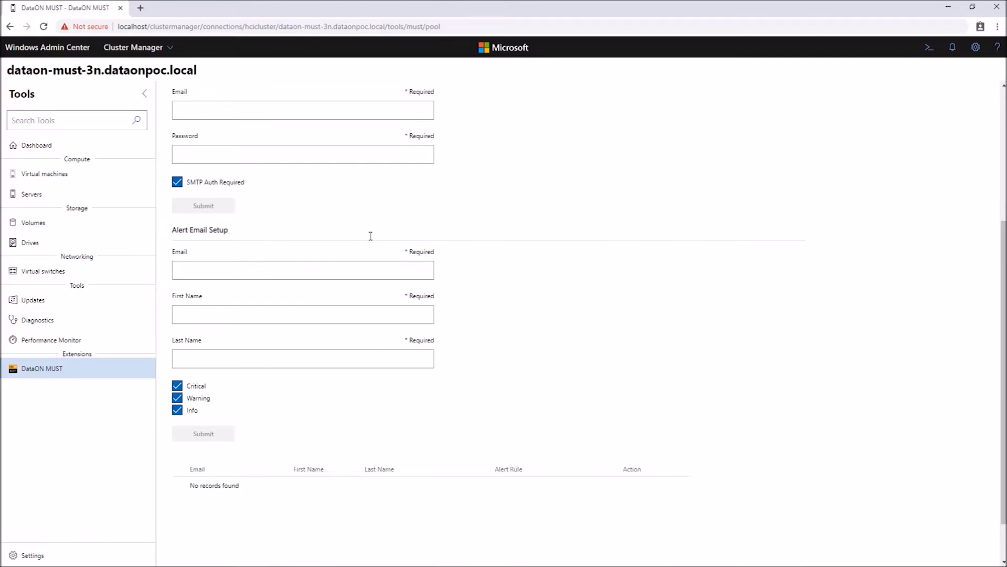
pyautogui.scroll(3)
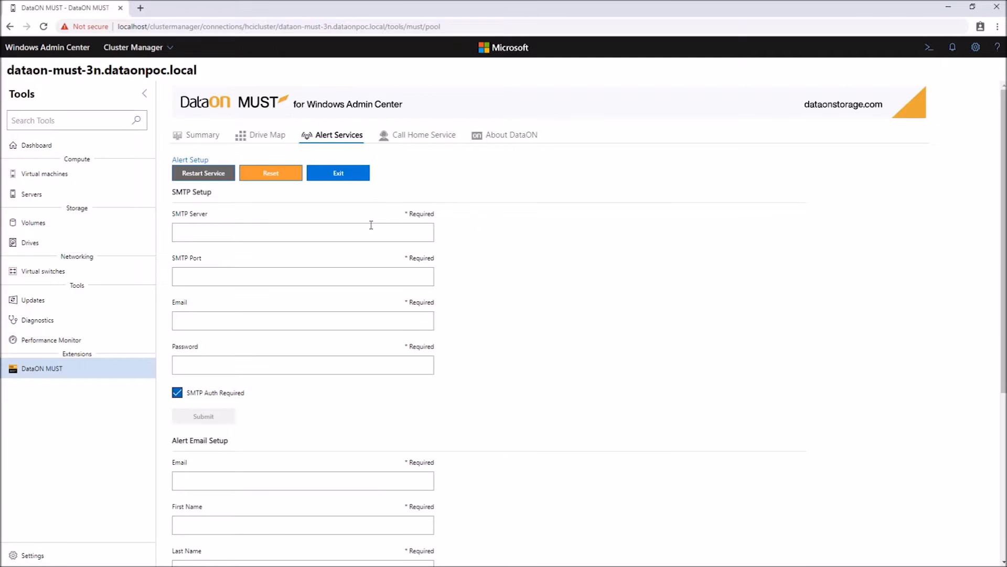